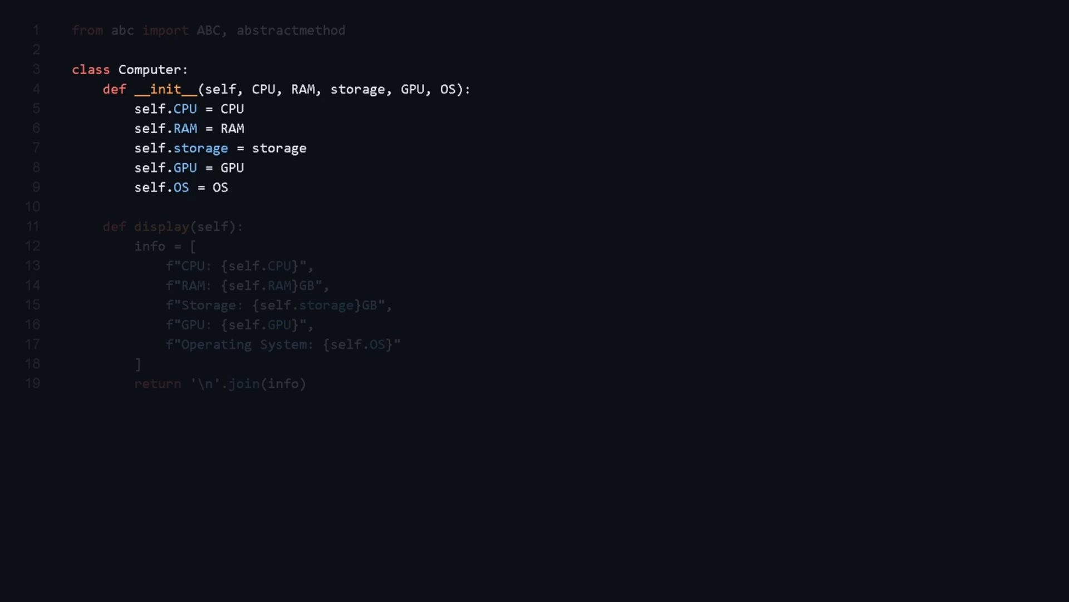
scroll("down", 3)
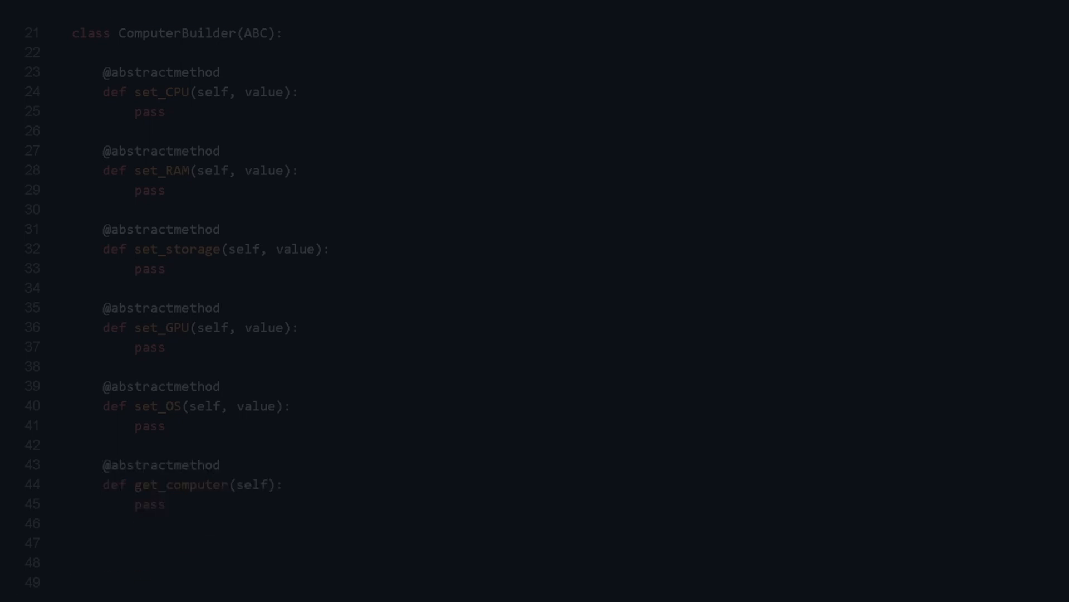
scroll("down", 3)
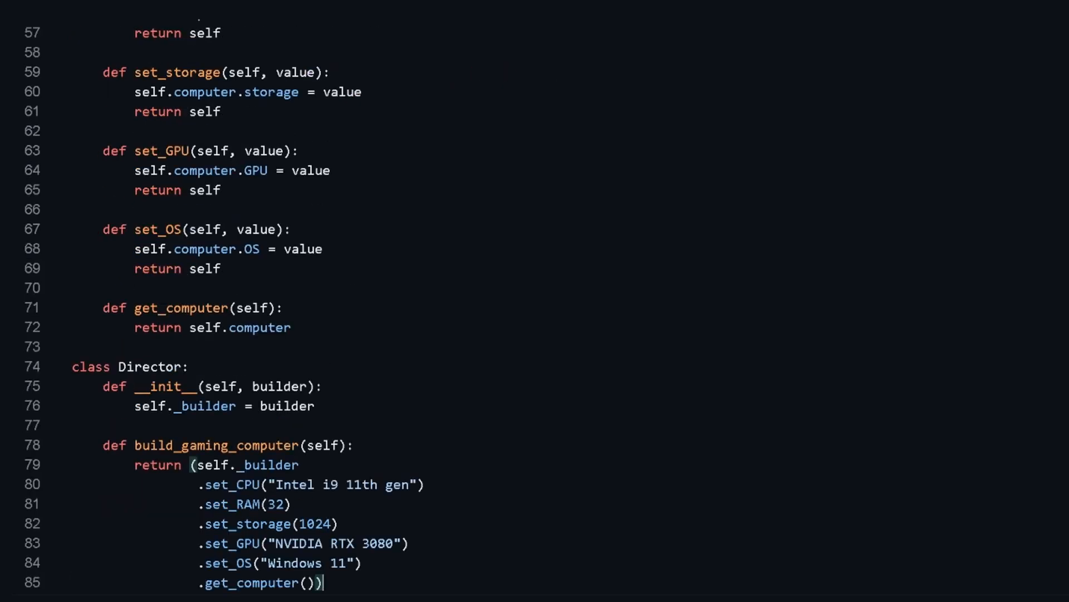
scroll("down", 3)
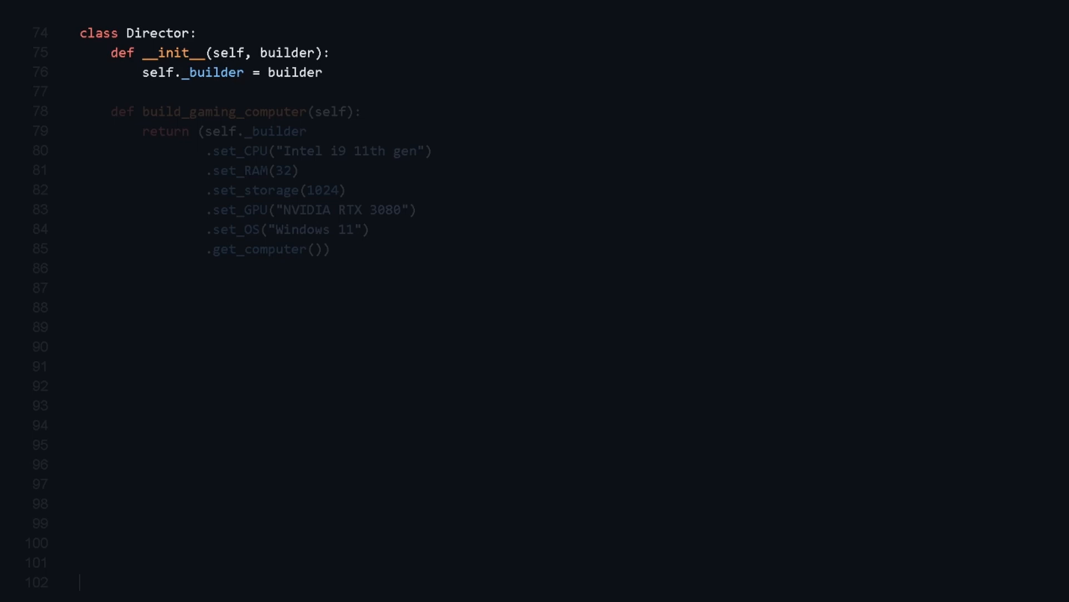